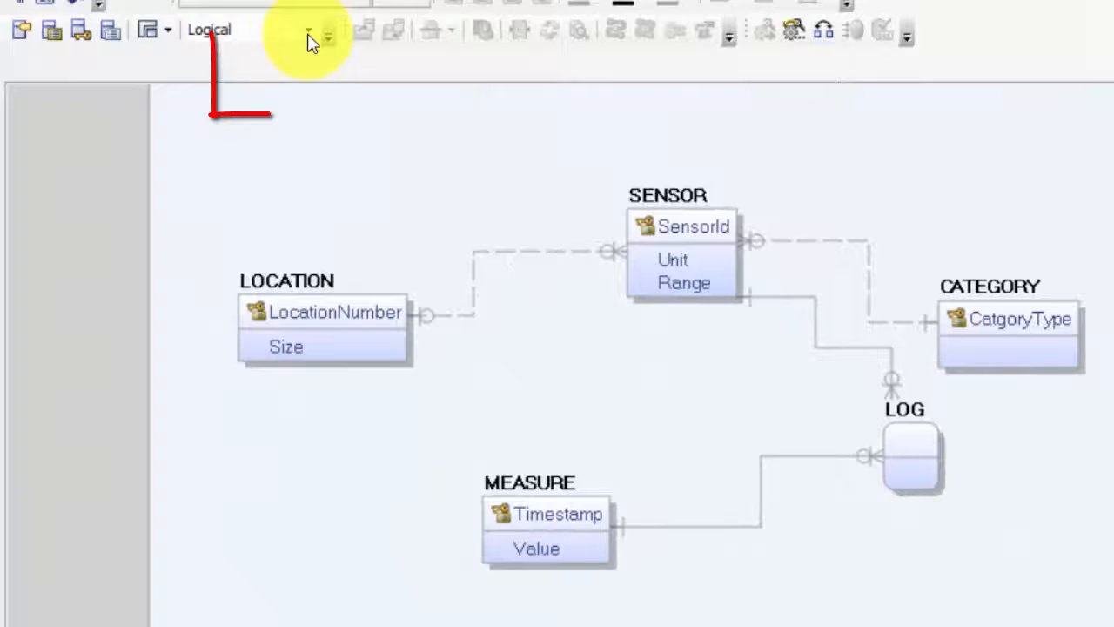
- Switch the erwin diagram from the Logical to the Physical model view
{"action": "left_click", "coordinate": [327, 32]}
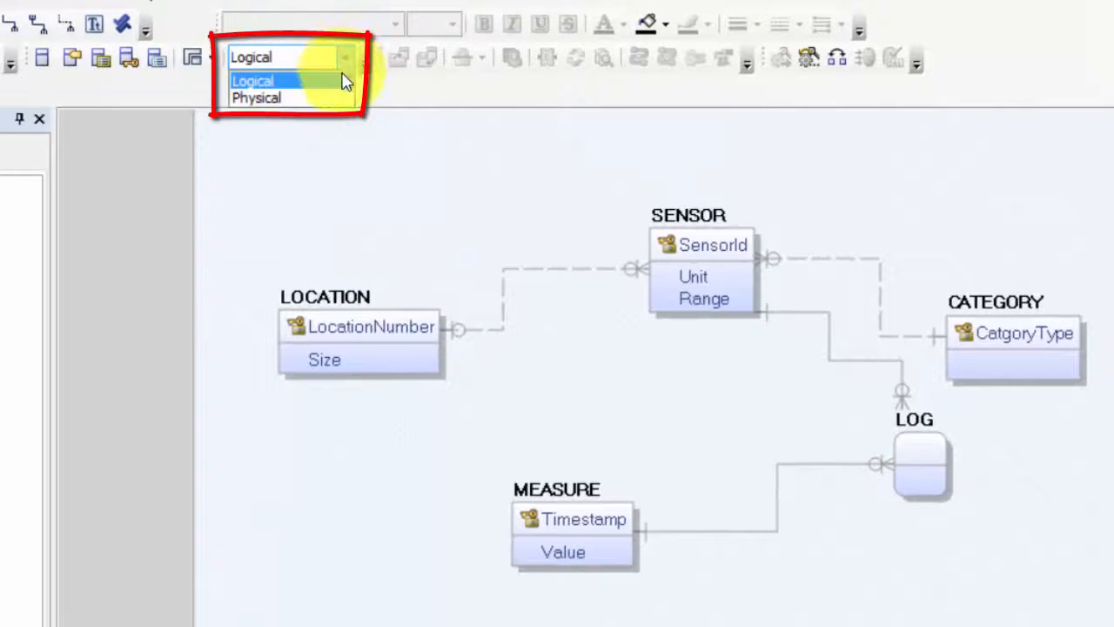
{"action": "left_click", "coordinate": [257, 96]}
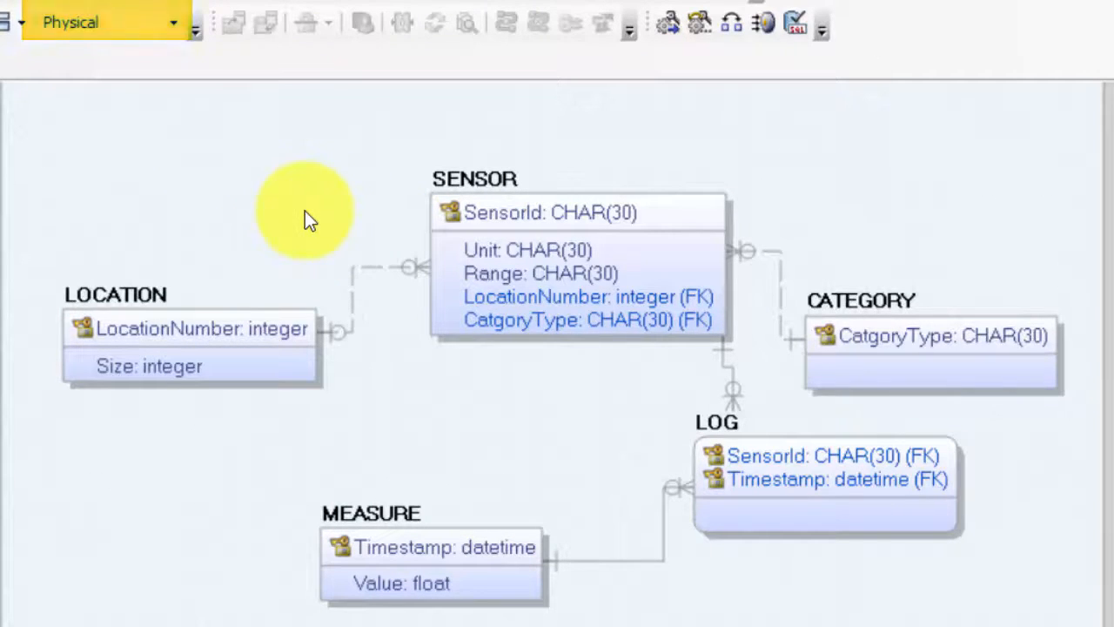
{"action": "mouse_move", "coordinate": [178, 516]}
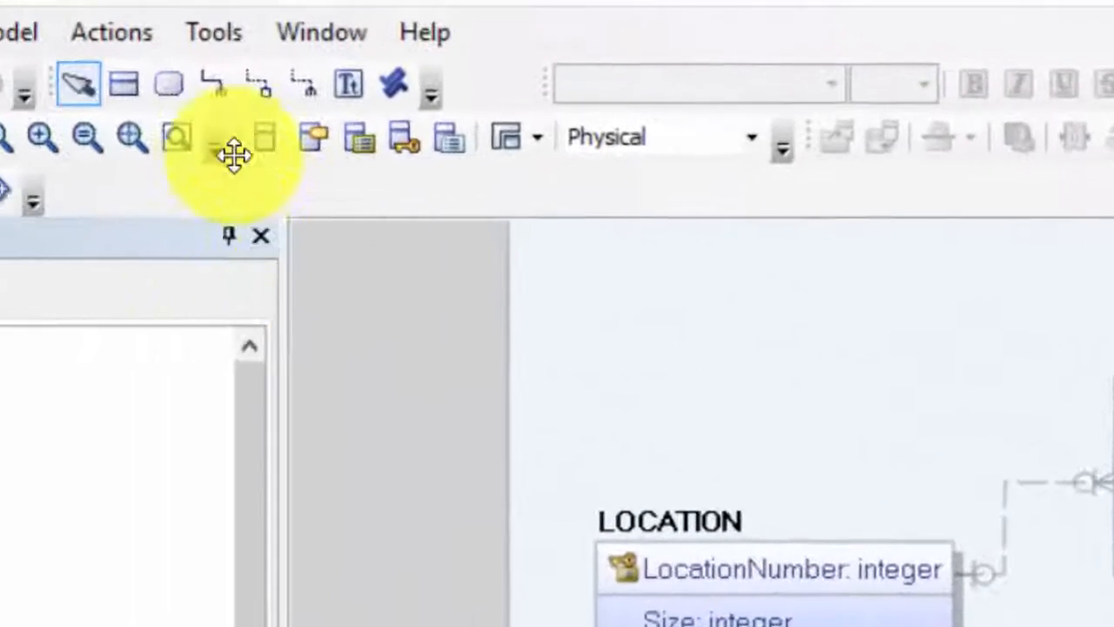
- Open the Database Connection settings from Actions and edit the target SQL Server database parameter
{"action": "left_click", "coordinate": [111, 33]}
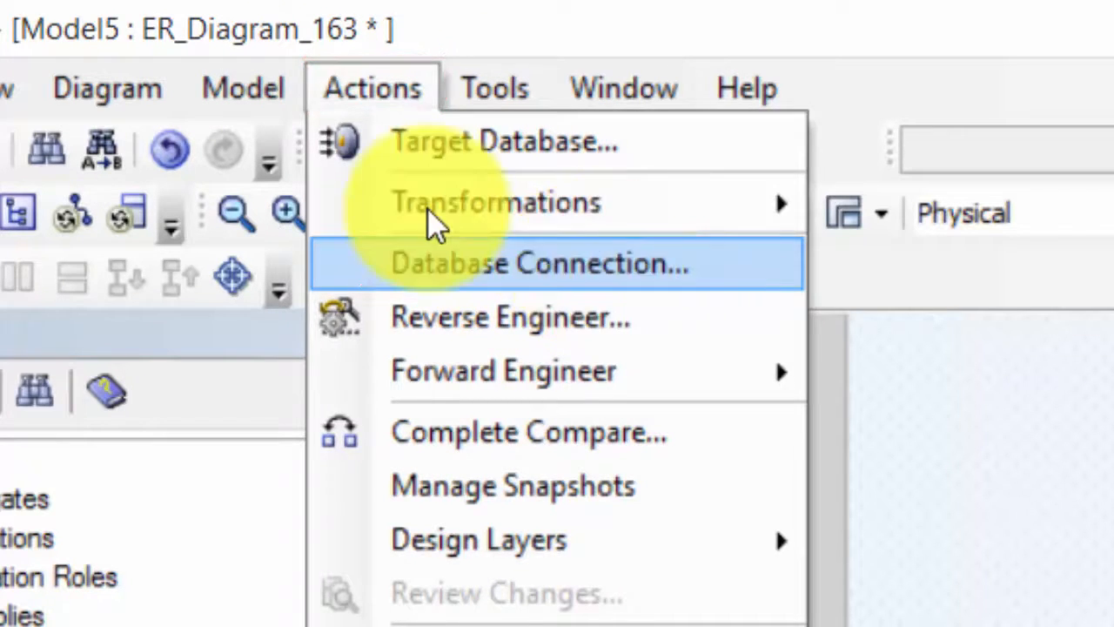
{"action": "left_click", "coordinate": [538, 263]}
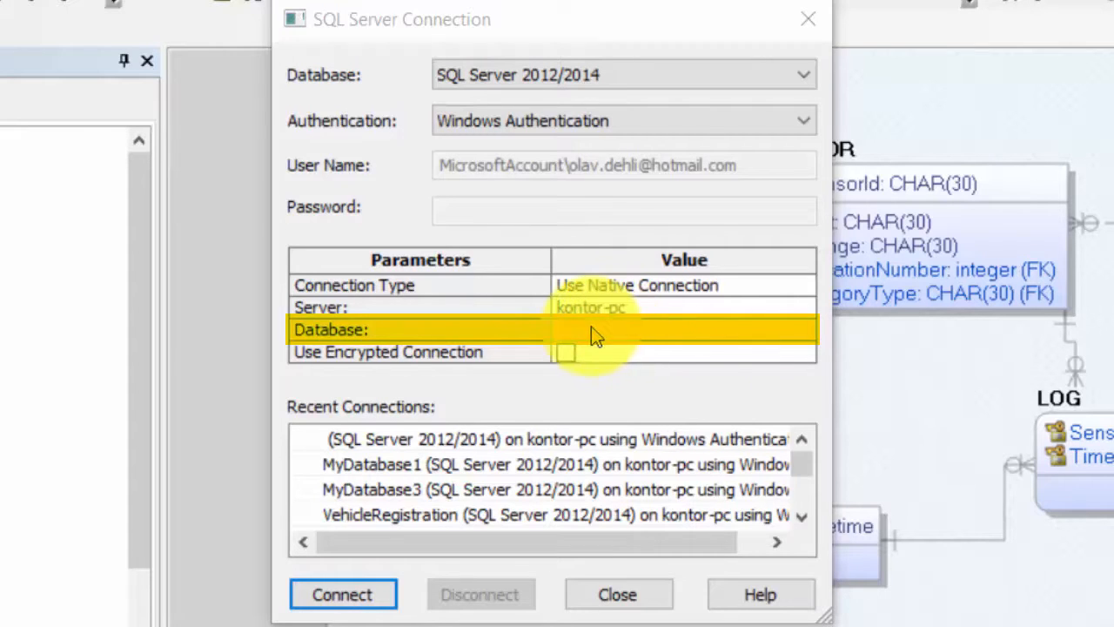
{"action": "left_click", "coordinate": [609, 308]}
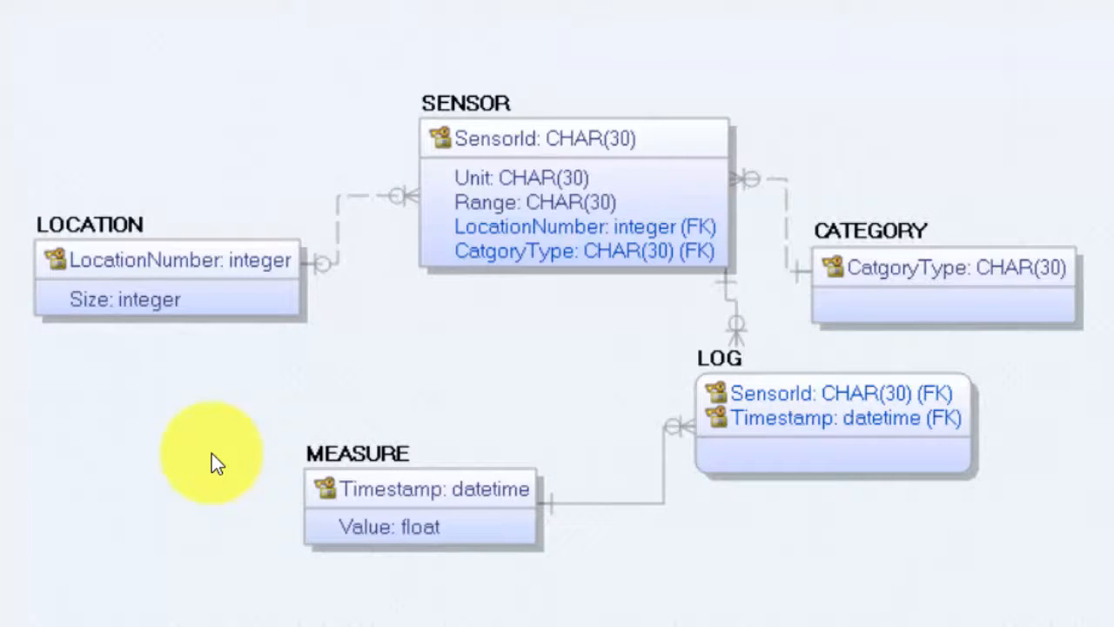
{"action": "mouse_move", "coordinate": [662, 478]}
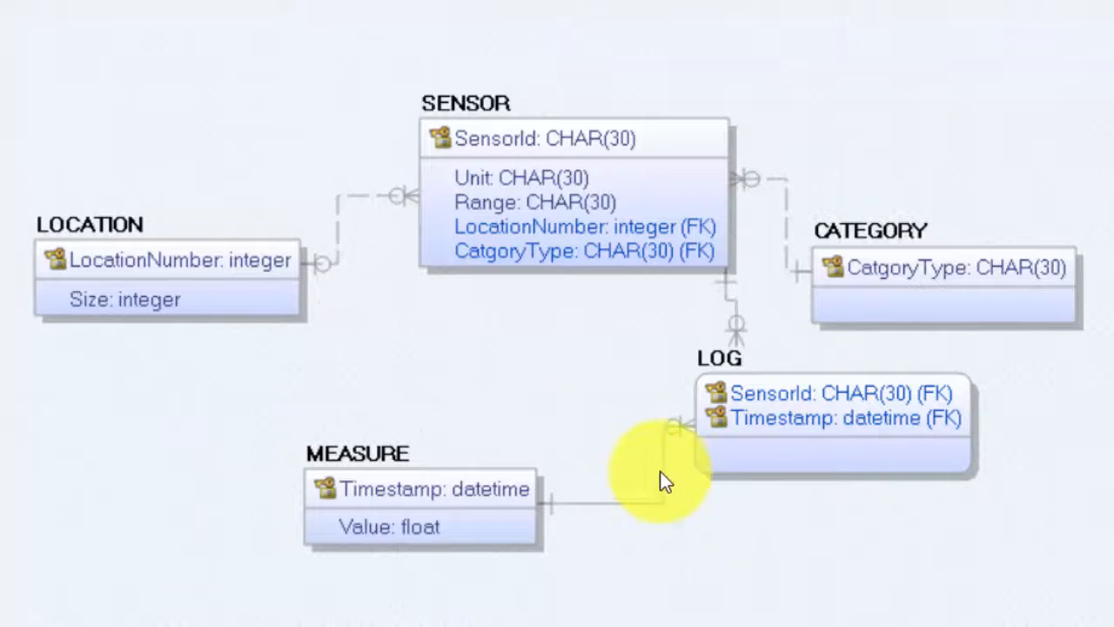
- Forward engineer the schema using a saved tables-only option set and preview the SQL
{"action": "left_click", "coordinate": [204, 33]}
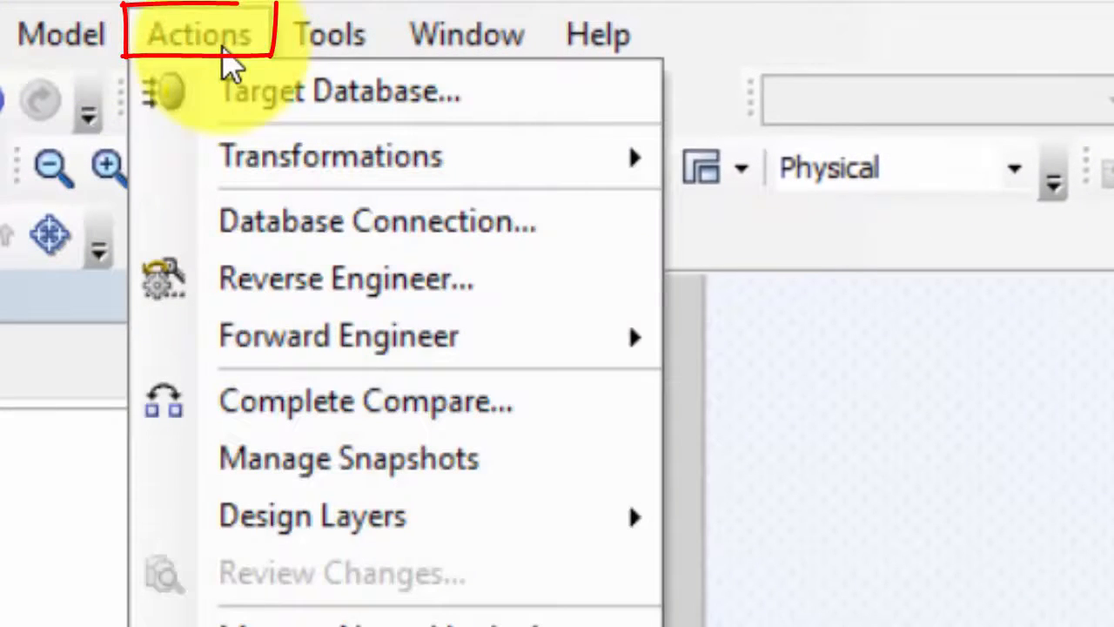
{"action": "mouse_move", "coordinate": [368, 346]}
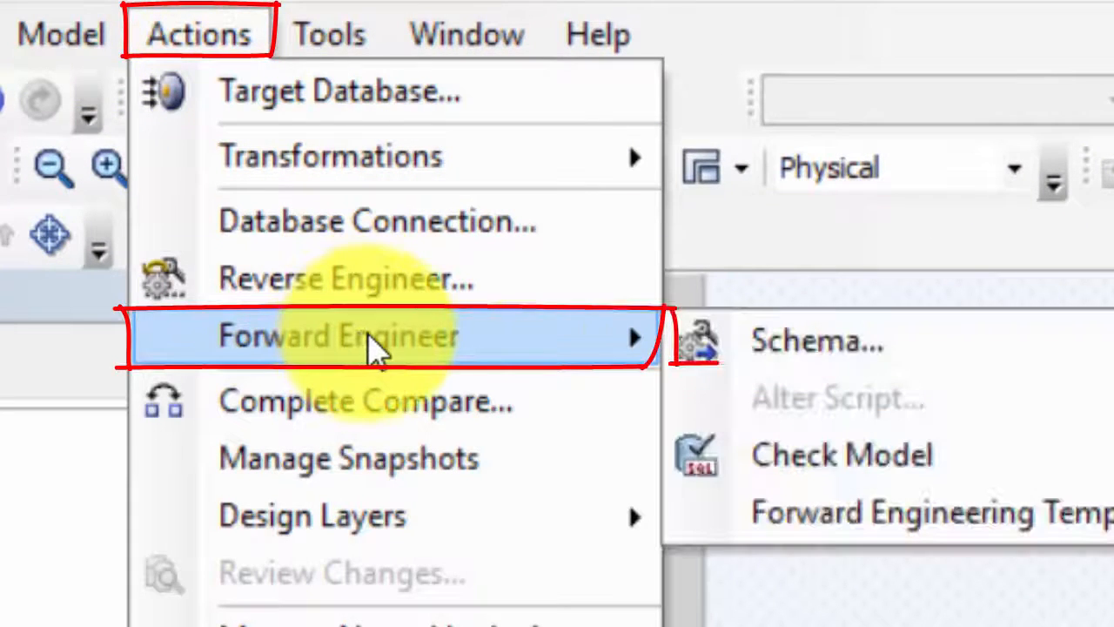
{"action": "left_click", "coordinate": [339, 337]}
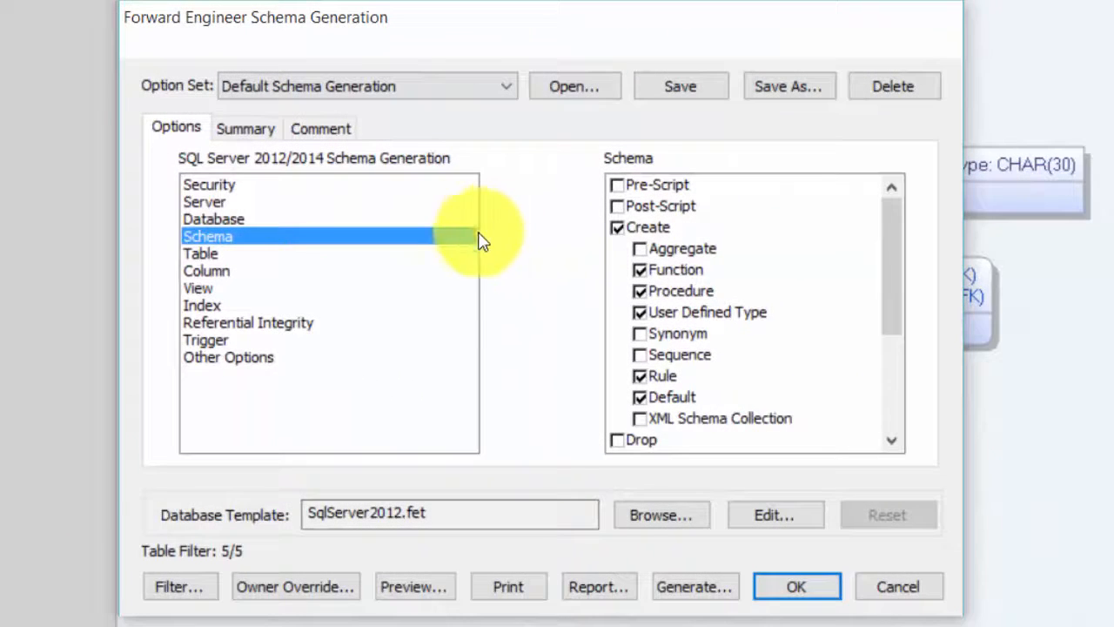
{"action": "mouse_move", "coordinate": [527, 251]}
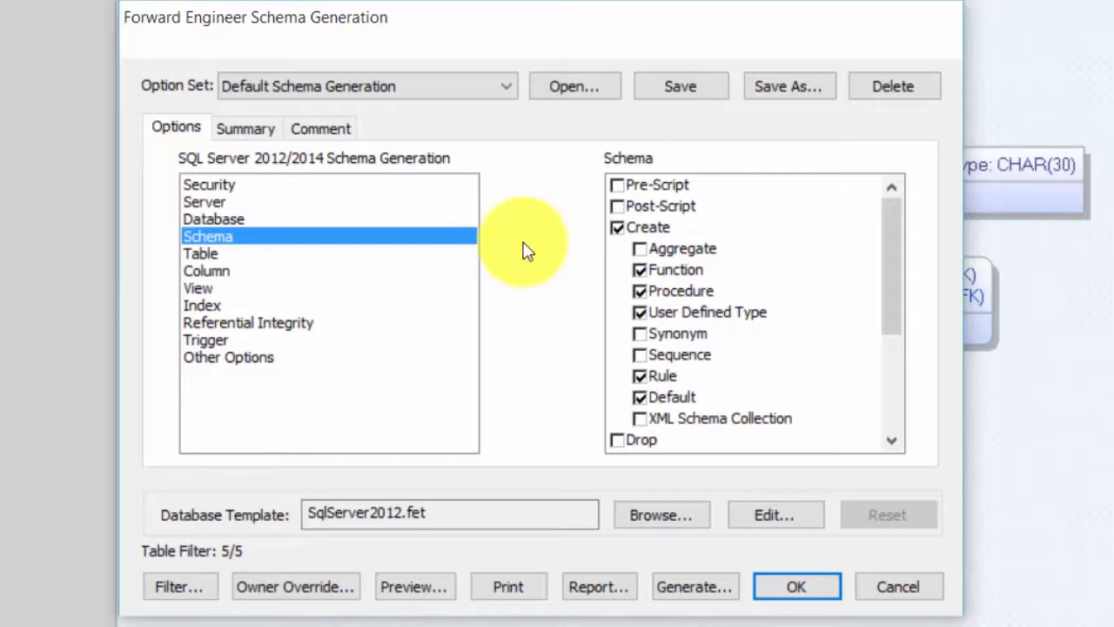
{"action": "left_click", "coordinate": [201, 254]}
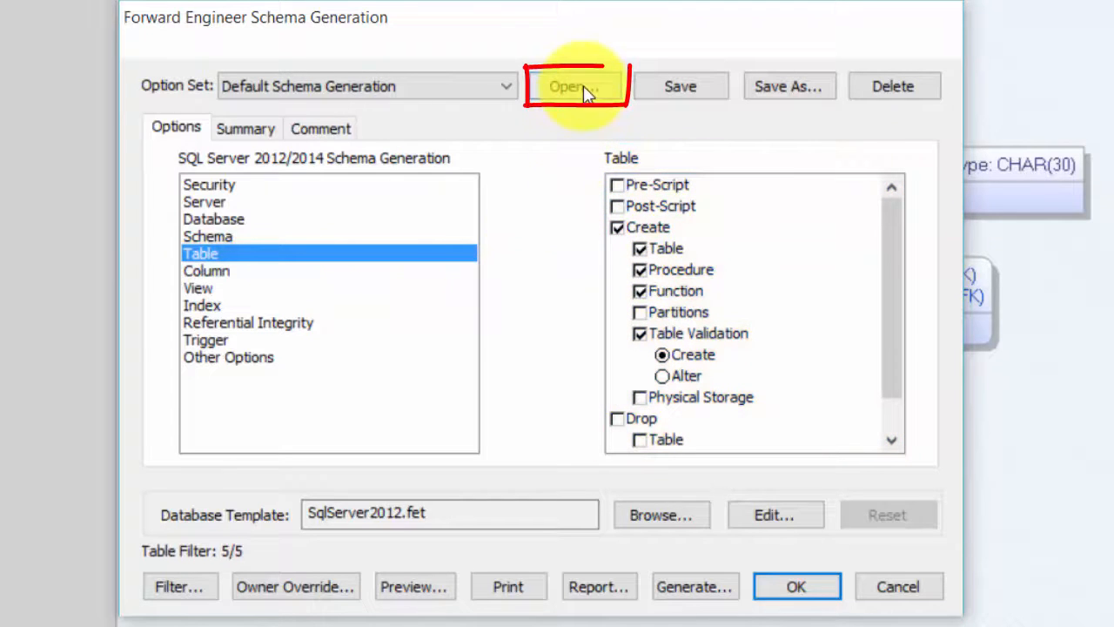
{"action": "left_click", "coordinate": [575, 86]}
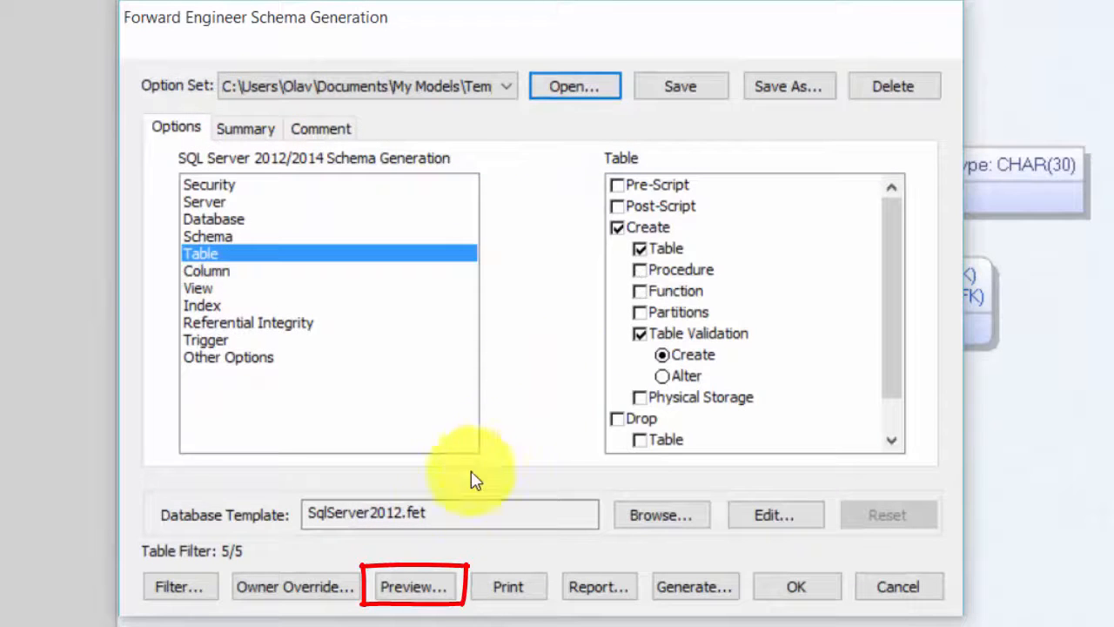
{"action": "left_click", "coordinate": [413, 586]}
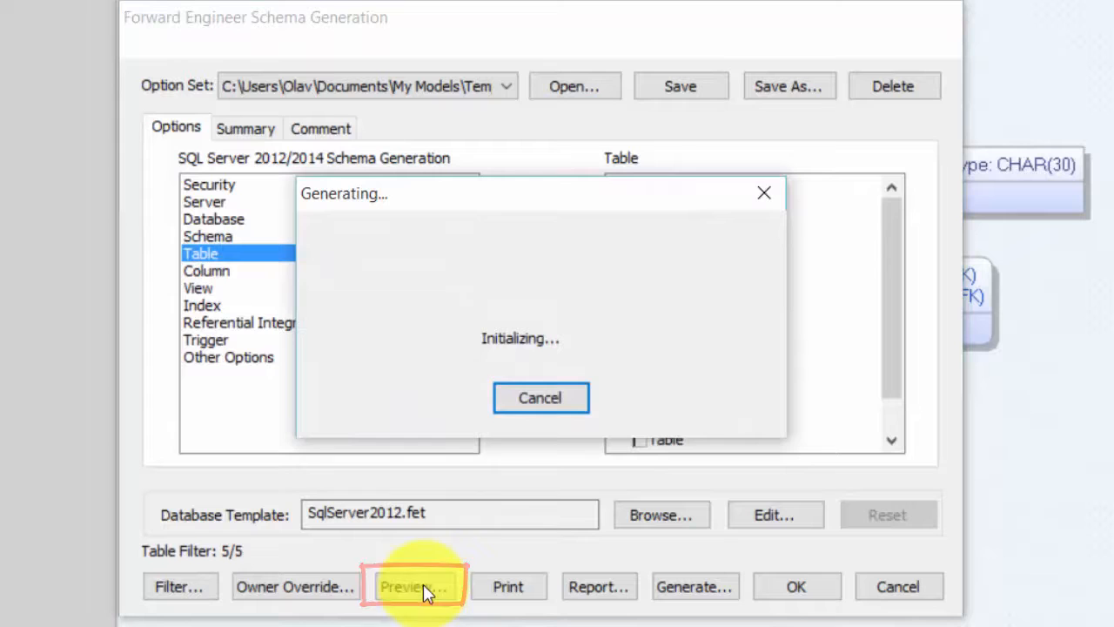
- Prepend CREATE DATABASE SensorDatabase, GO and USE SensorDatabase to the preview, then copy it
{"action": "left_click", "coordinate": [413, 586]}
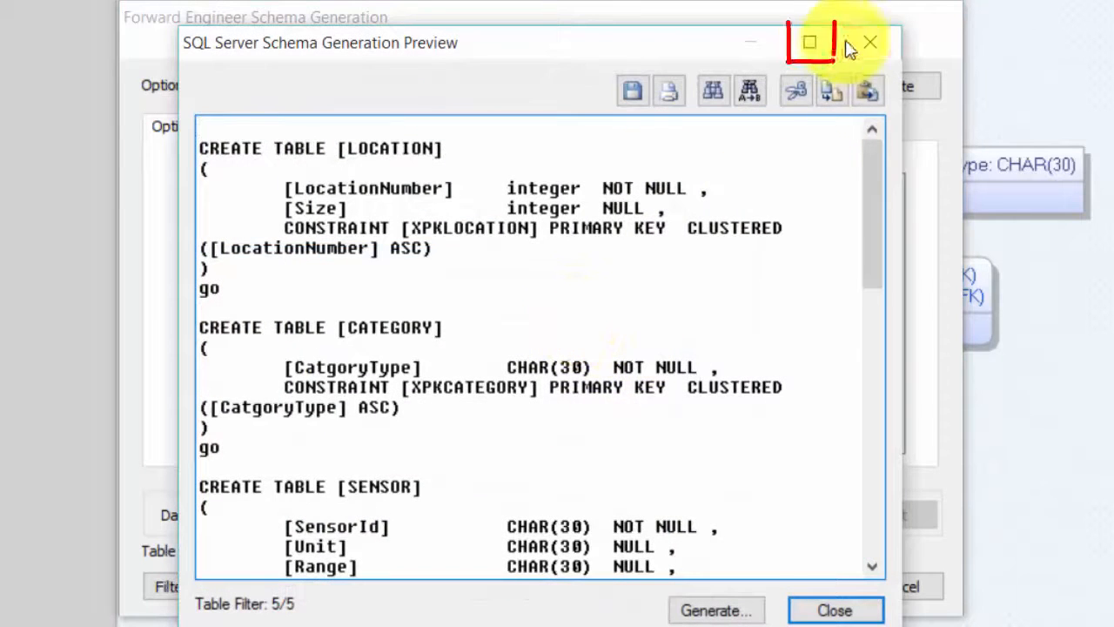
{"action": "left_click", "coordinate": [810, 41]}
{"action": "type", "text": "CREATE DATABASE SensorDatabase"}
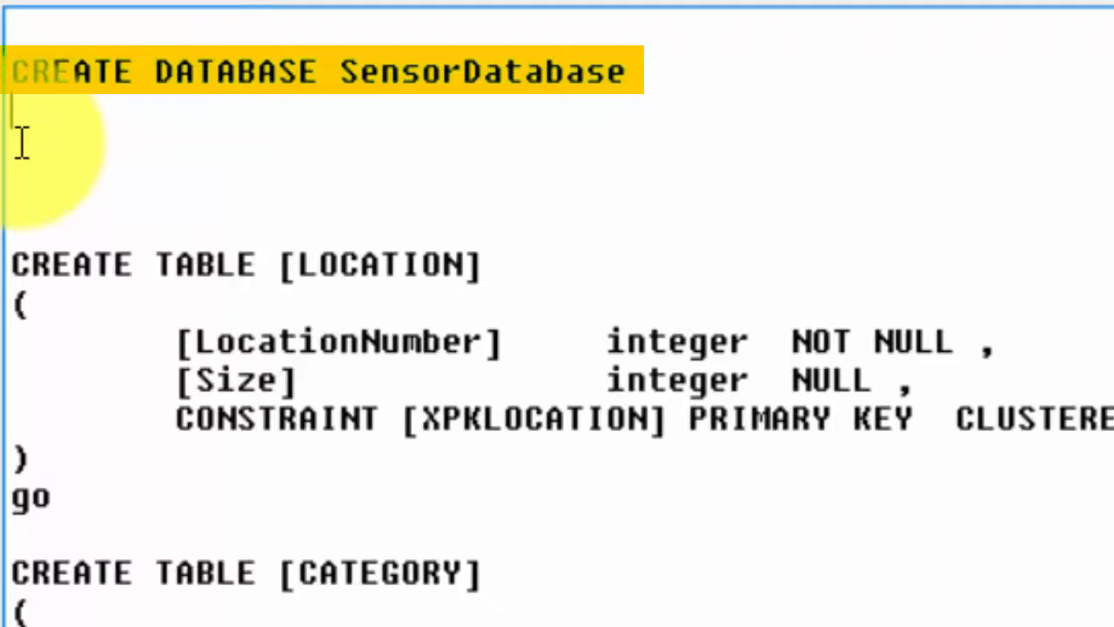
{"action": "type", "text": "GO"}
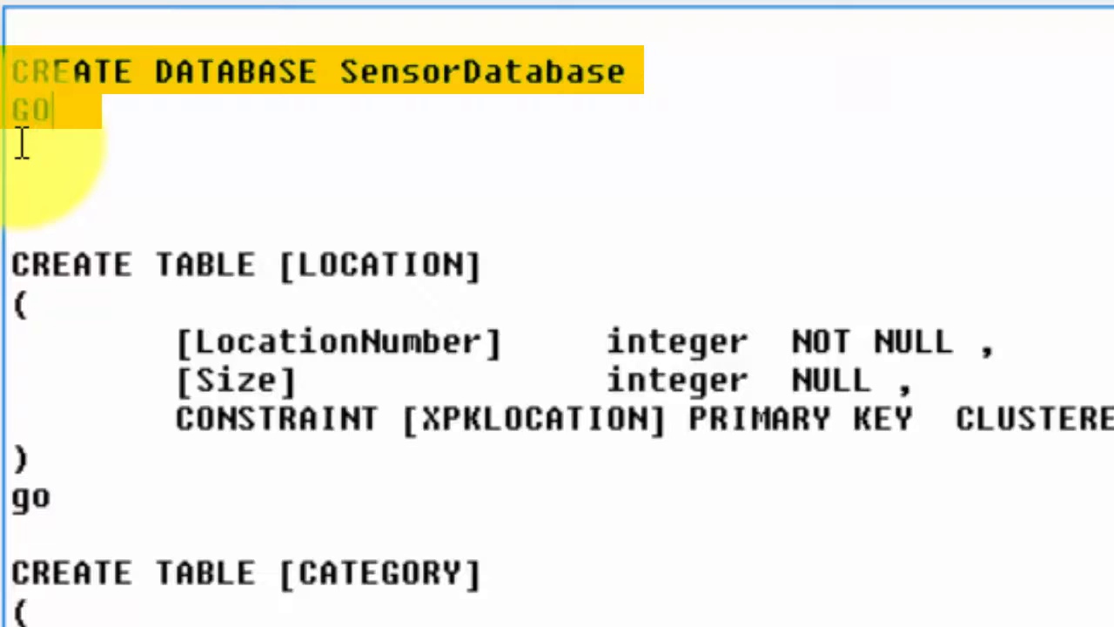
{"action": "type", "text": "USE SensorDatabase"}
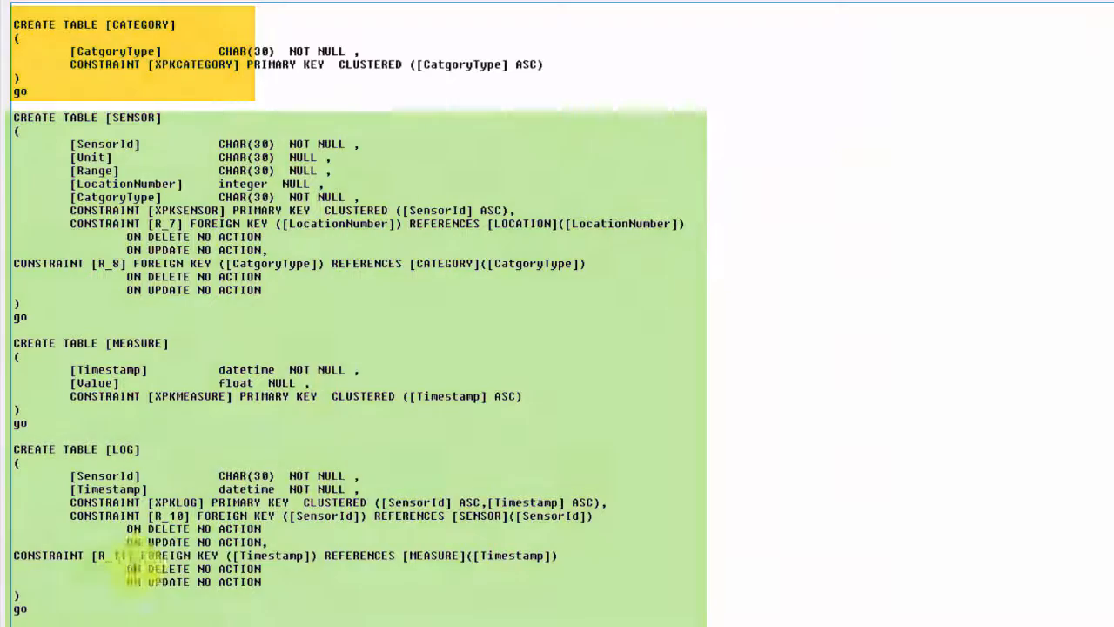
{"action": "key", "text": "ctrl+a"}
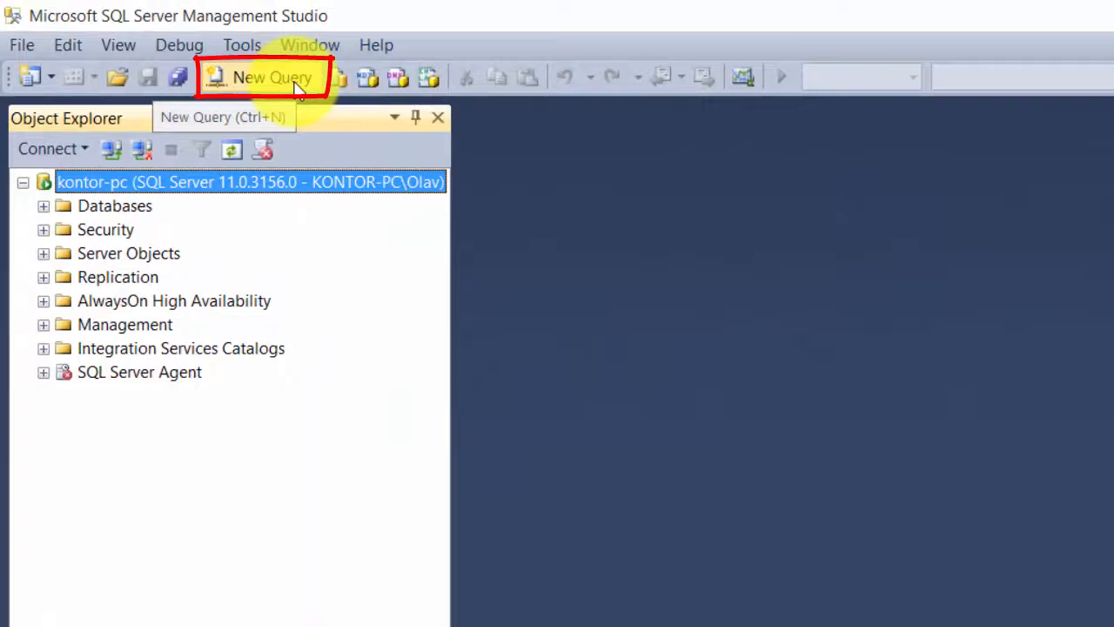
- Run the pasted erwin script in a new SSMS query and scroll to SensorDatabase
{"action": "left_click", "coordinate": [272, 77]}
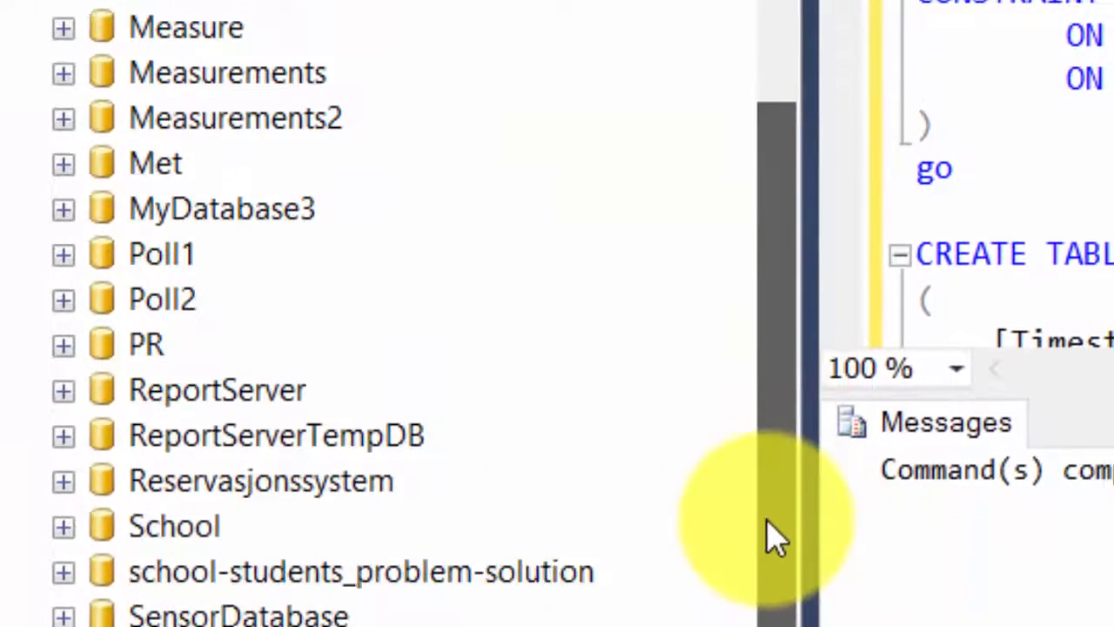
{"action": "scroll", "scroll_direction": "down", "scroll_amount": 3}
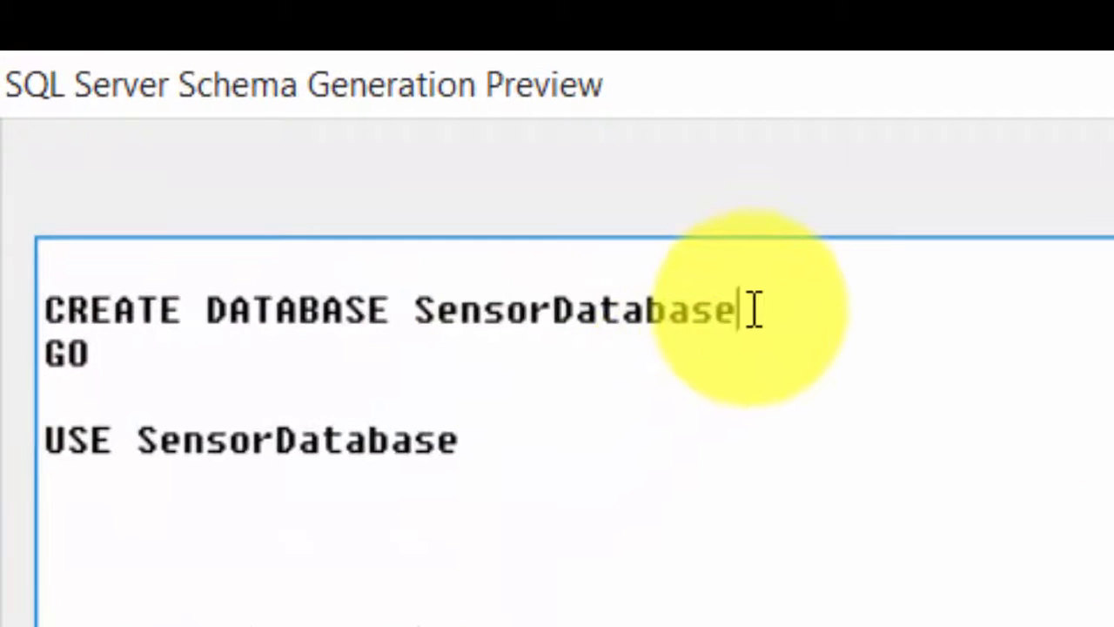
- Change CREATE DATABASE and USE to SensorDatabase2, then generate the script on the server
{"action": "type", "text": "2"}
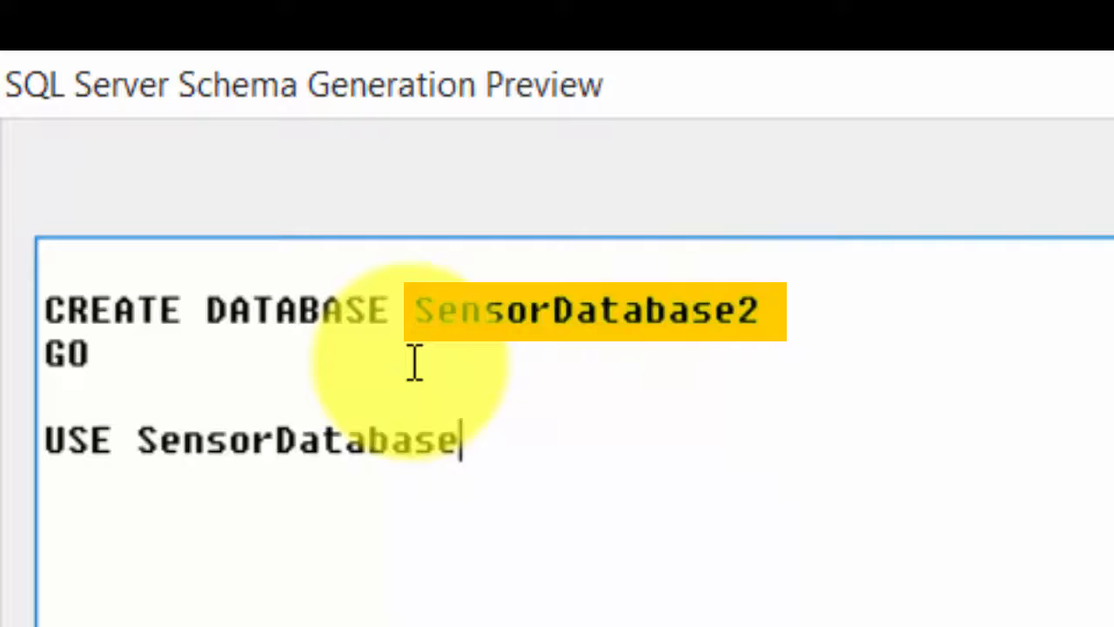
{"action": "type", "text": "2"}
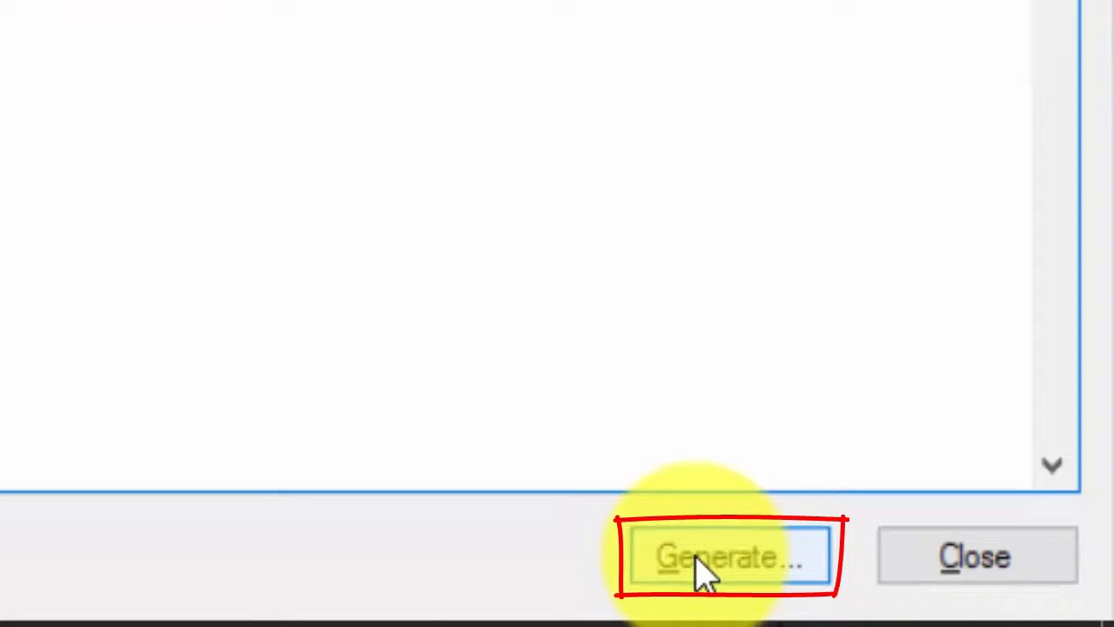
{"action": "left_click", "coordinate": [723, 557]}
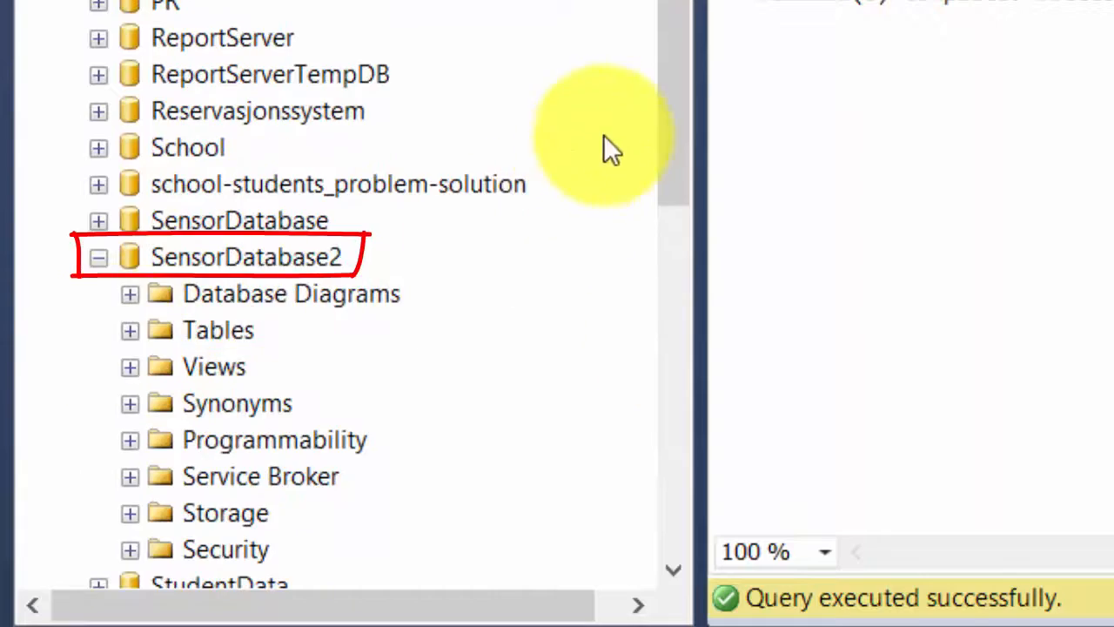
- Expand SensorDatabase2's Tables folder to list its five tables and select Database Diagrams
{"action": "scroll", "scroll_direction": "down", "scroll_amount": 3}
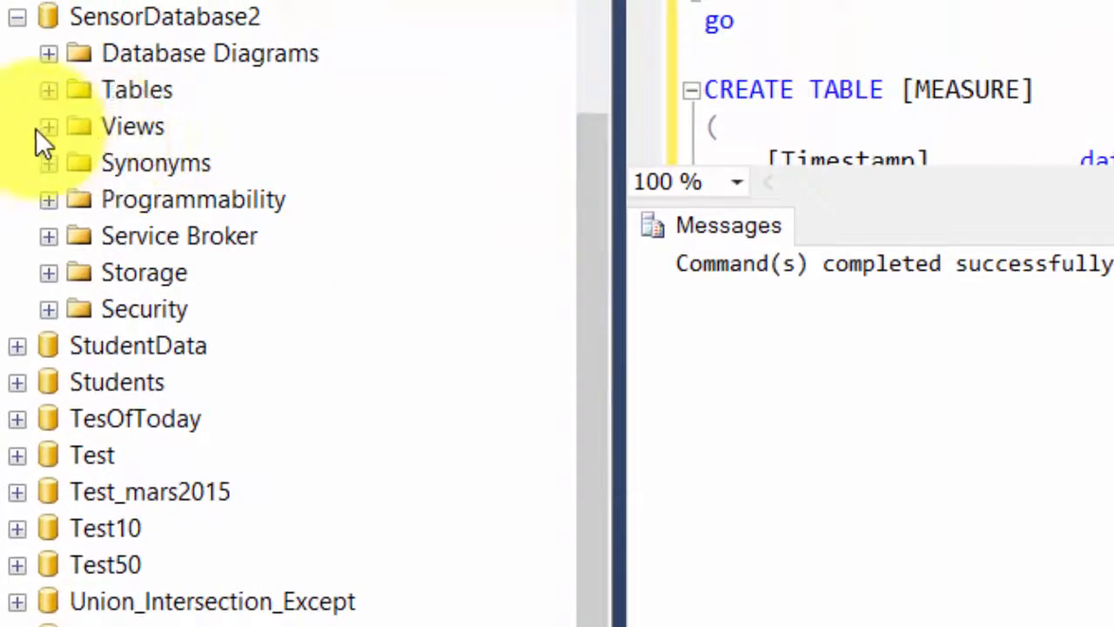
{"action": "left_click", "coordinate": [54, 88]}
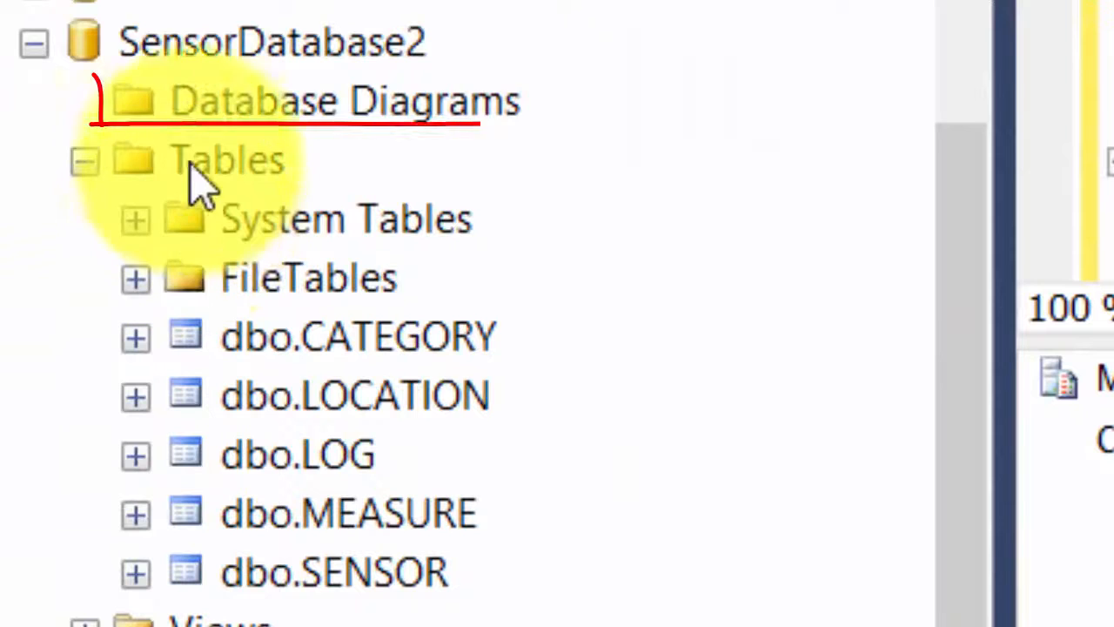
{"action": "left_click", "coordinate": [344, 100]}
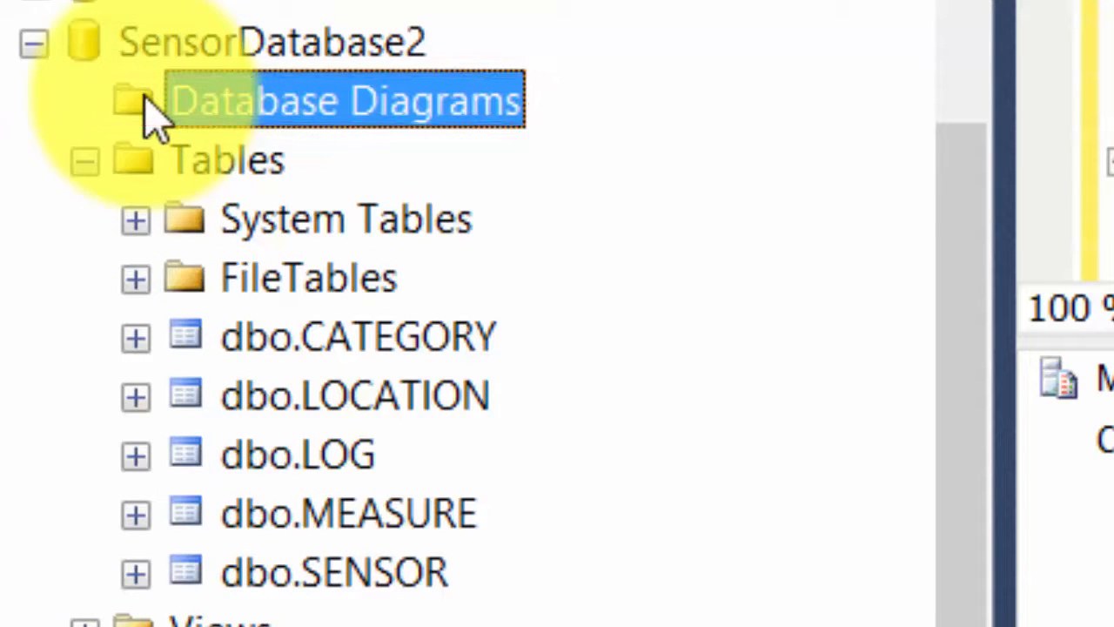
{"action": "mouse_move", "coordinate": [361, 139]}
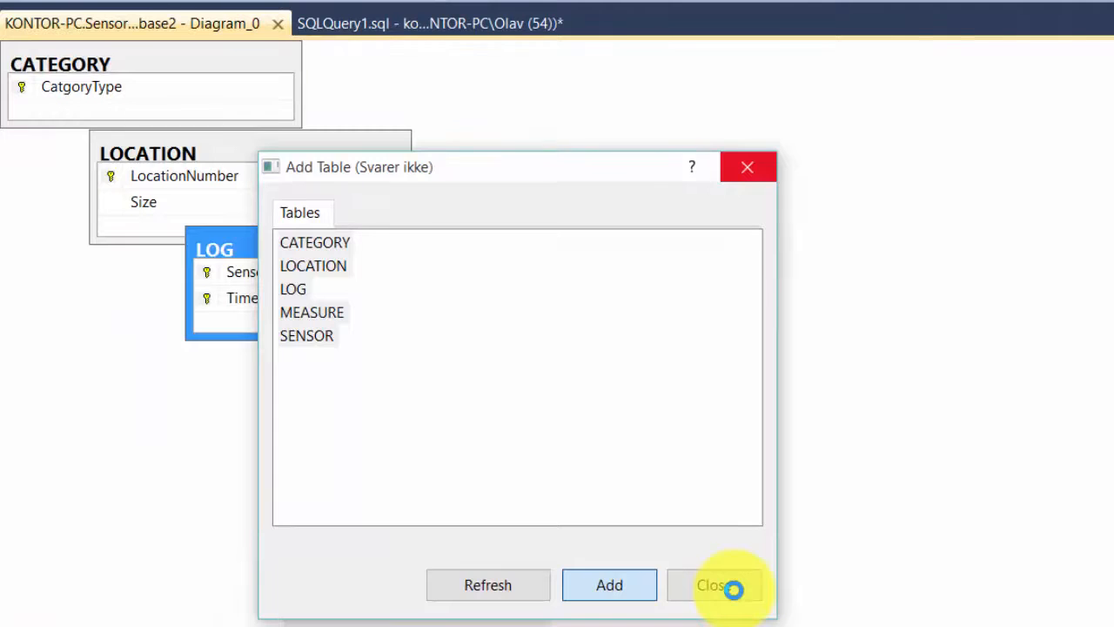
- Add CATEGORY, LOCATION, LOG, MEASURE and SENSOR to the new diagram and close Add Table
{"action": "left_click", "coordinate": [607, 585]}
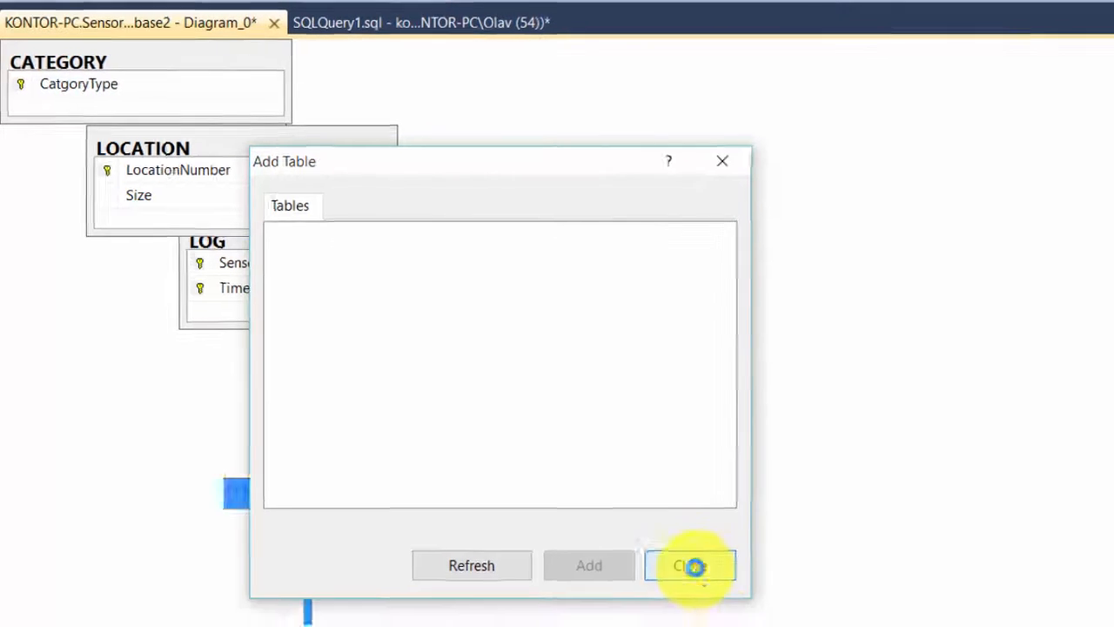
{"action": "left_click", "coordinate": [699, 565]}
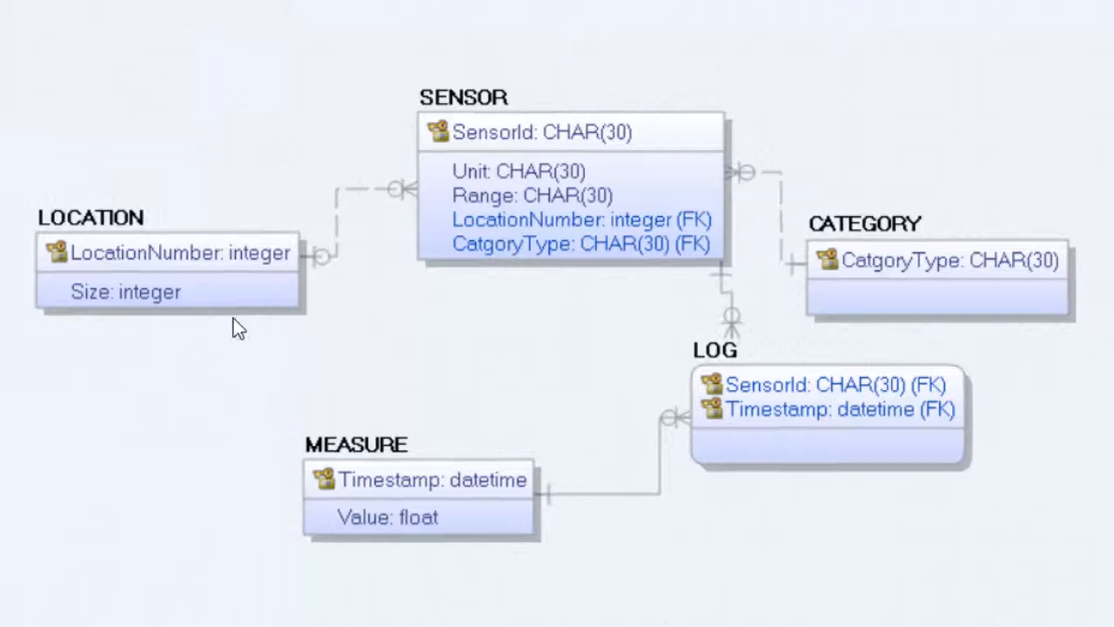
- Disconnect erwin from SQL Server in the Database Connection dialog and close it
{"action": "left_click", "coordinate": [170, 74]}
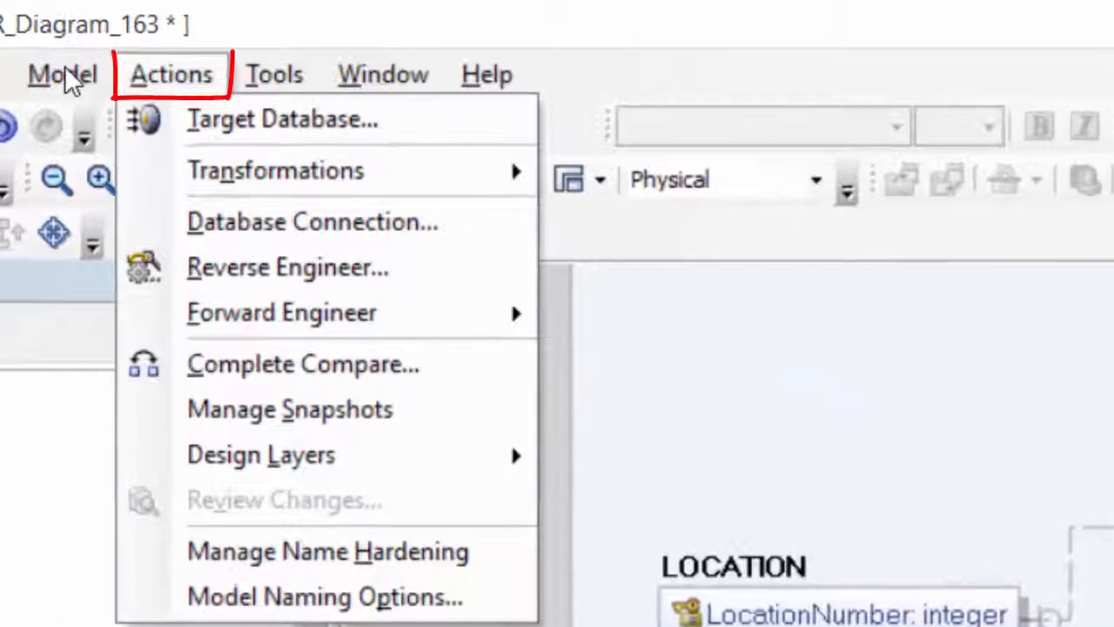
{"action": "mouse_move", "coordinate": [312, 221]}
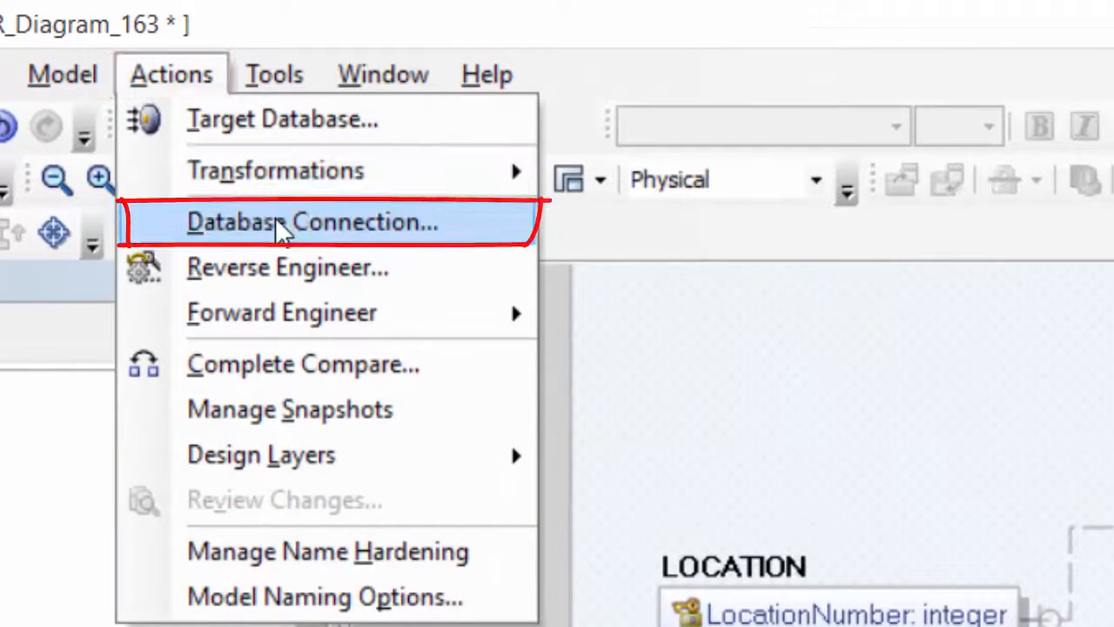
{"action": "left_click", "coordinate": [310, 222]}
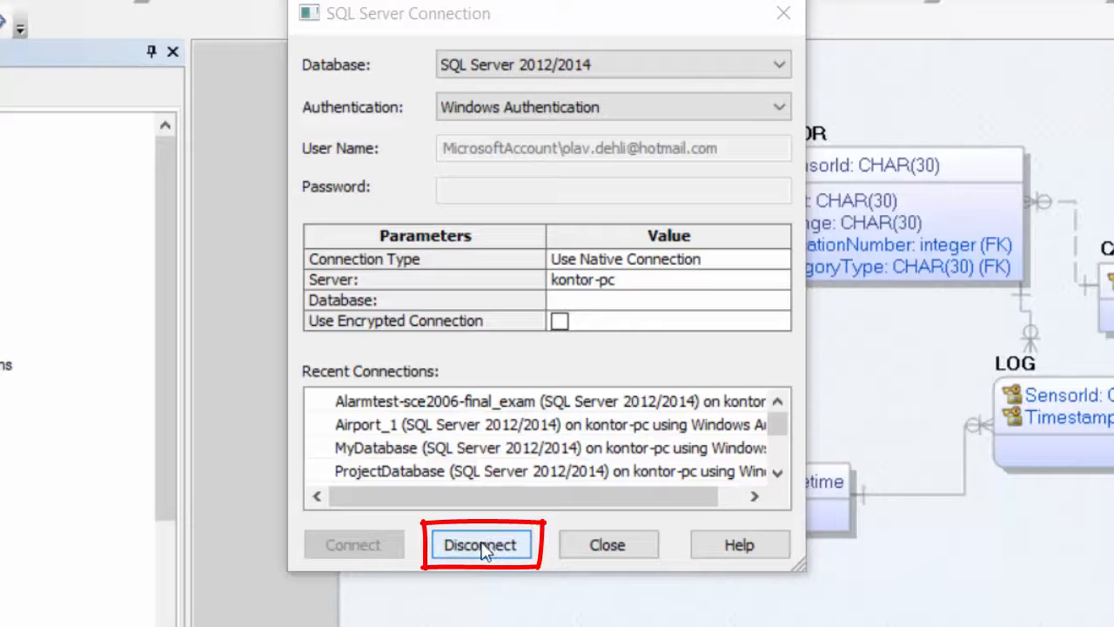
{"action": "left_click", "coordinate": [480, 544]}
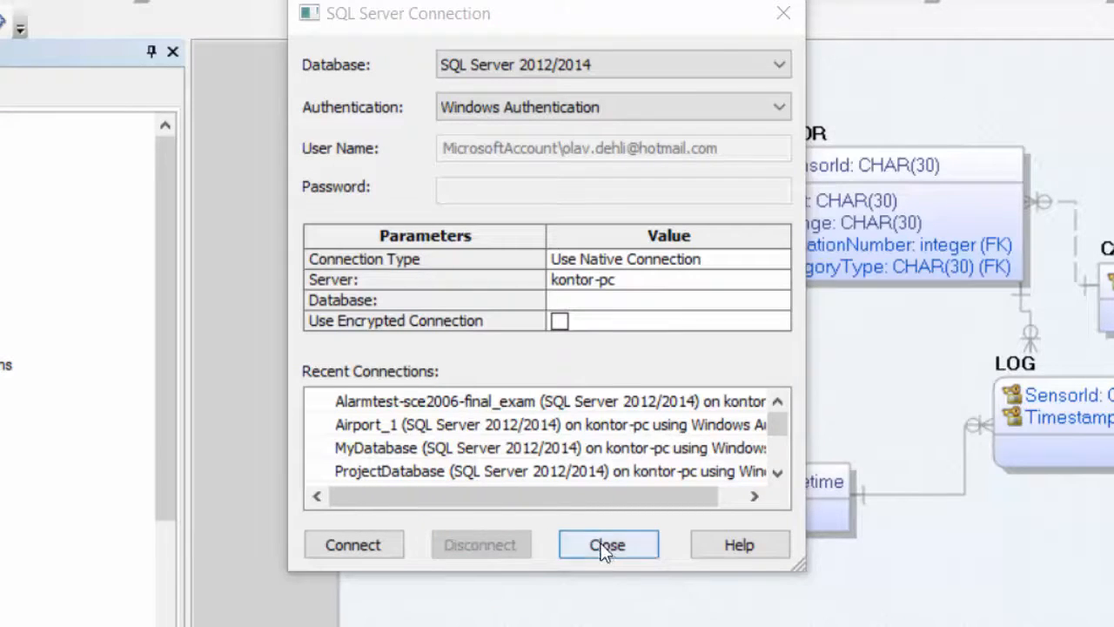
{"action": "left_click", "coordinate": [609, 544]}
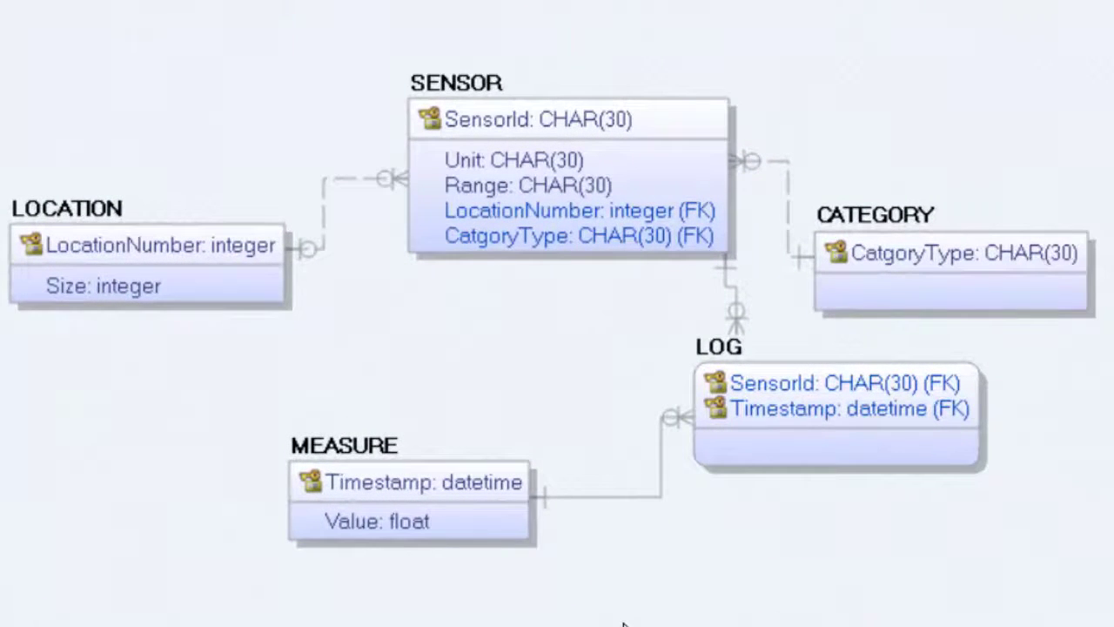
{"action": "mouse_move", "coordinate": [559, 608]}
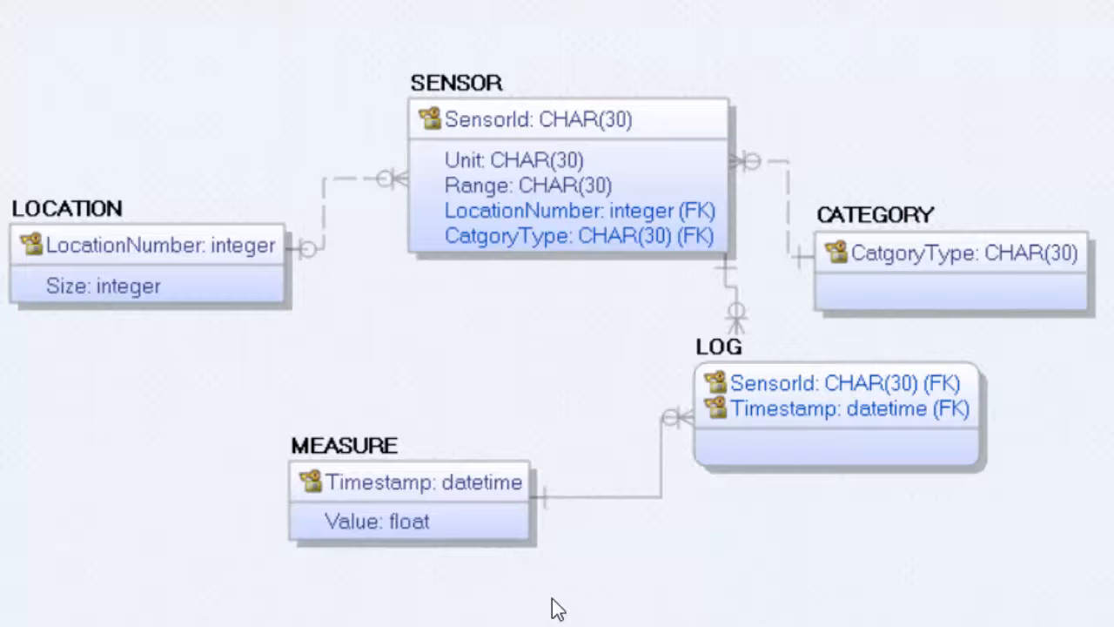